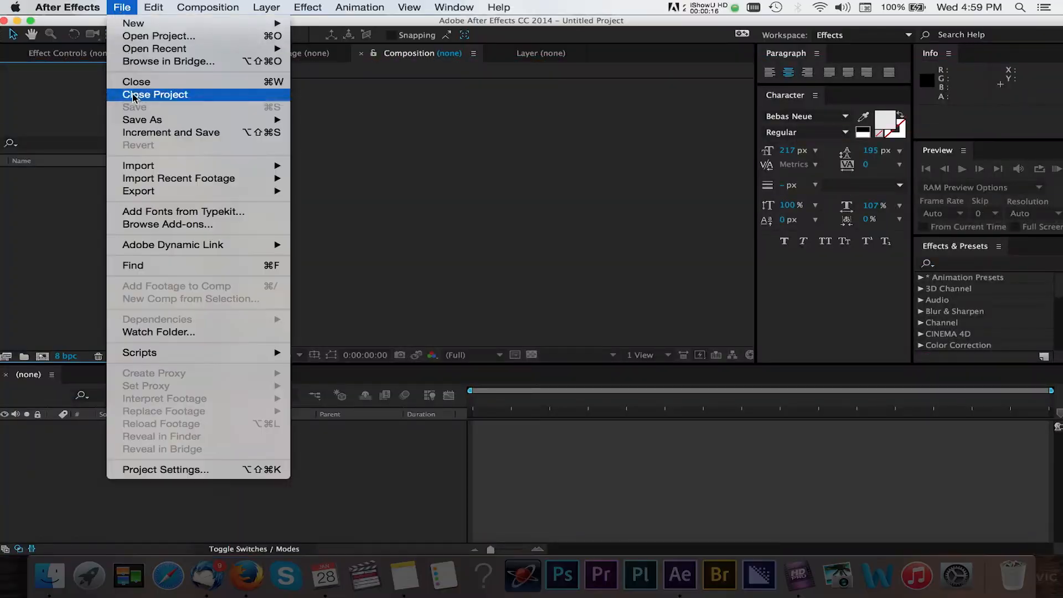
# Step: Start a fresh project, import GOPR8806.MP4, and begin a new 'Timelapse' composition
pyautogui.click(139, 166)
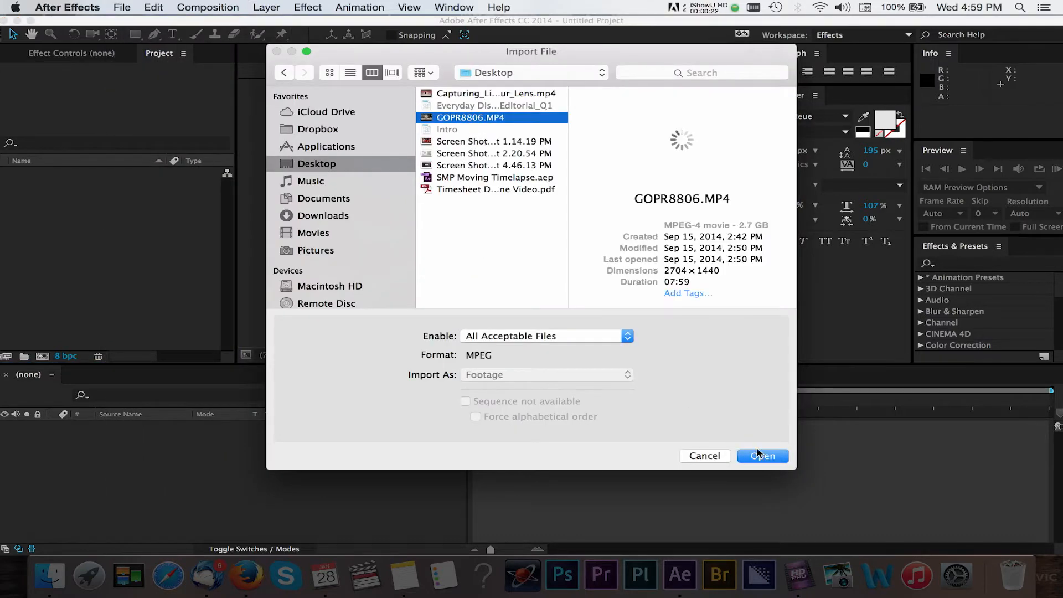
pyautogui.click(762, 456)
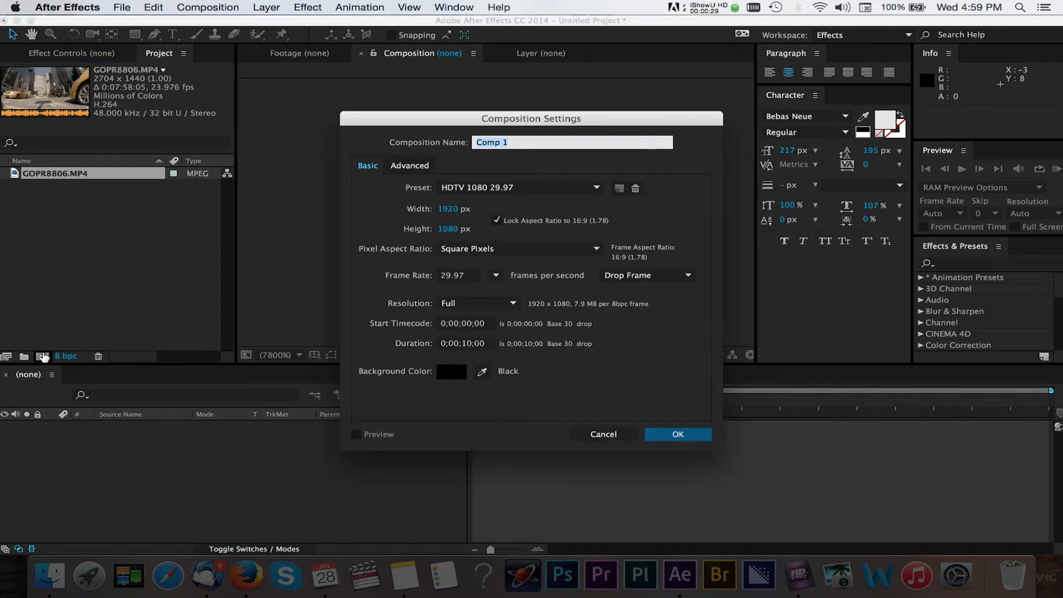
pyautogui.click(677, 434)
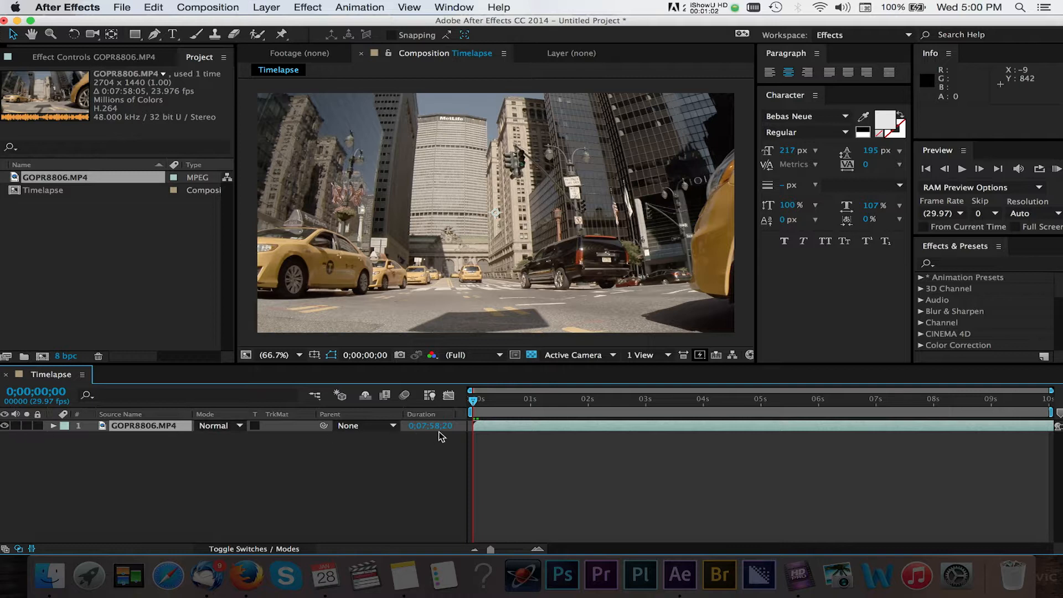
pyautogui.moveTo(429, 416)
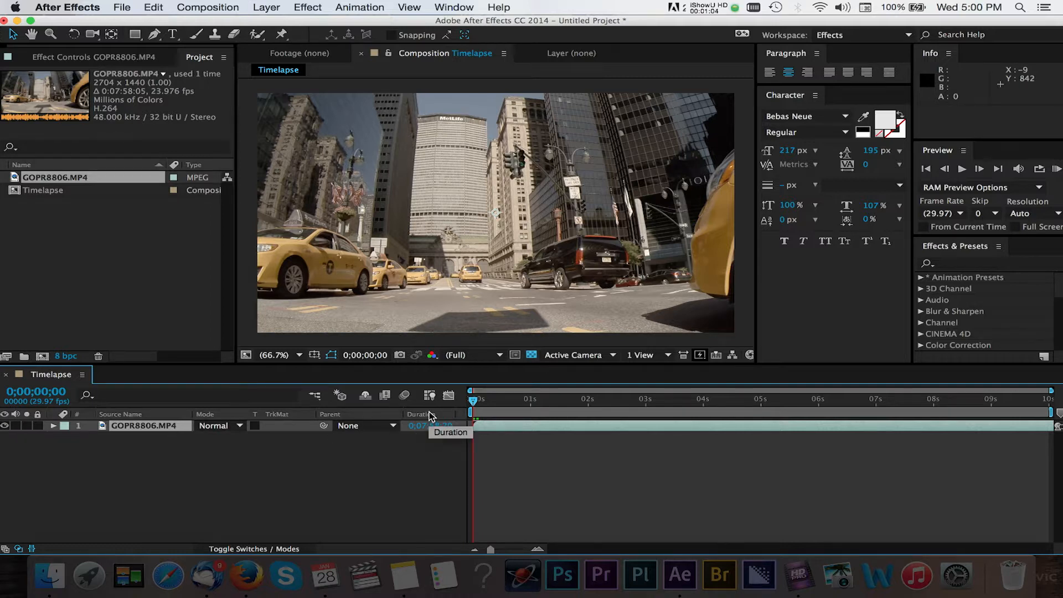
# Step: Toggle the timeline's Duration column off and back on for the GOPR8806.MP4 layer
pyautogui.rightClick(424, 414)
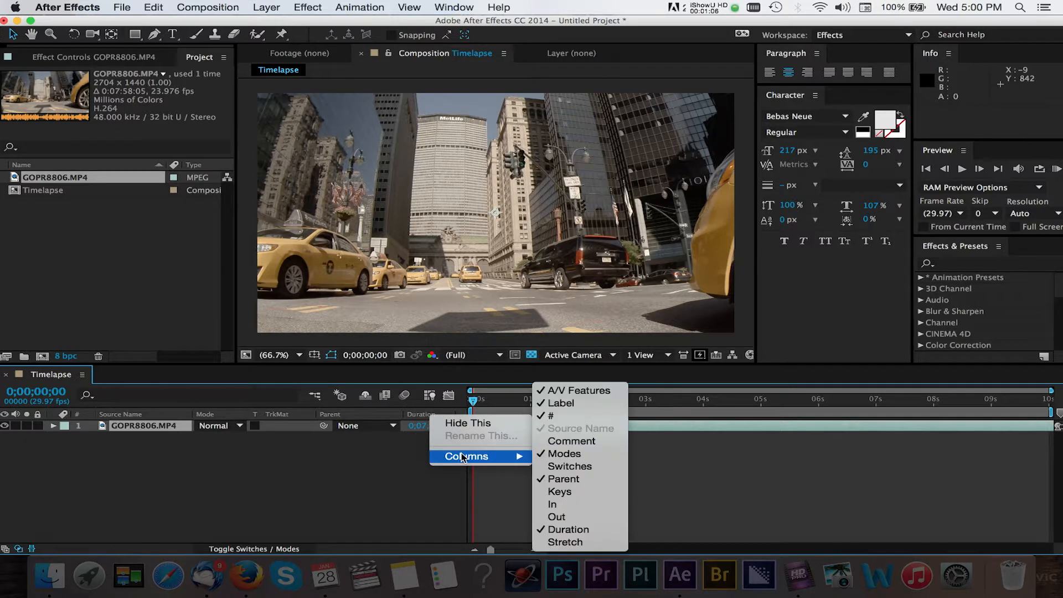
pyautogui.moveTo(571, 529)
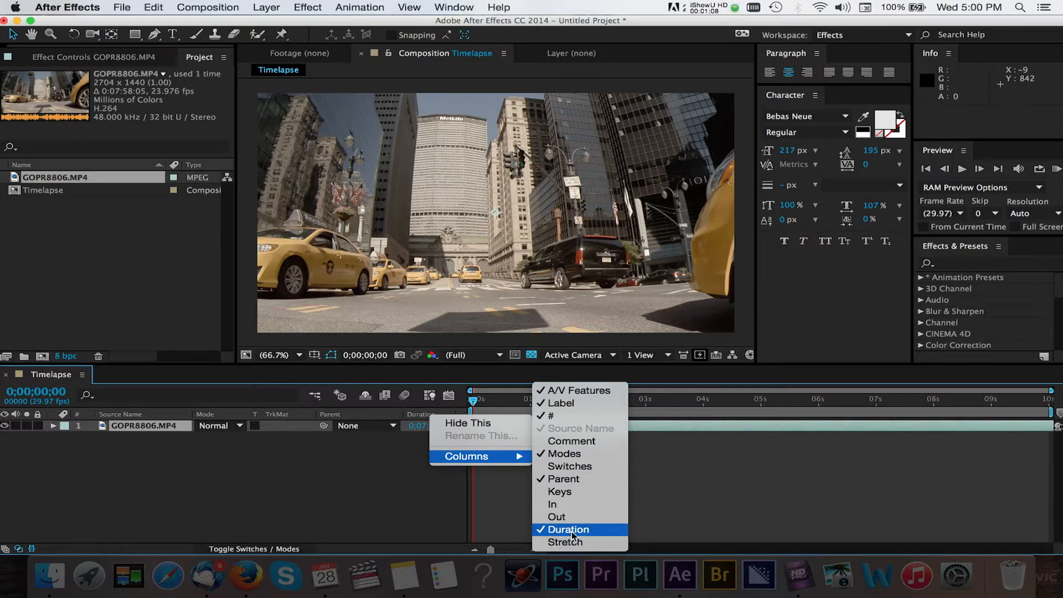
pyautogui.click(568, 529)
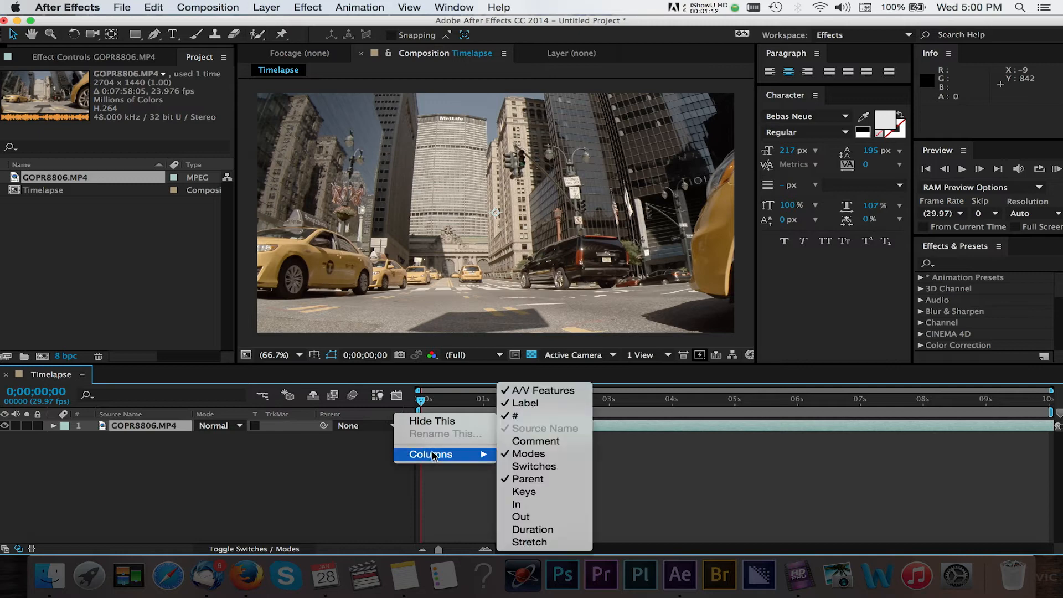
pyautogui.moveTo(532, 530)
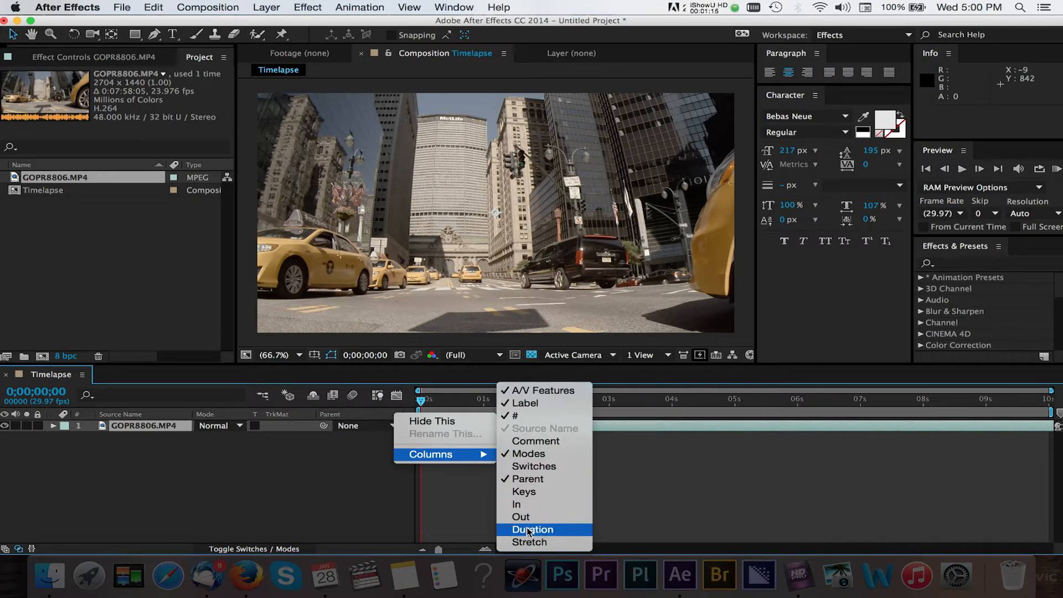
pyautogui.click(532, 530)
pyautogui.write('0;00;10;00')
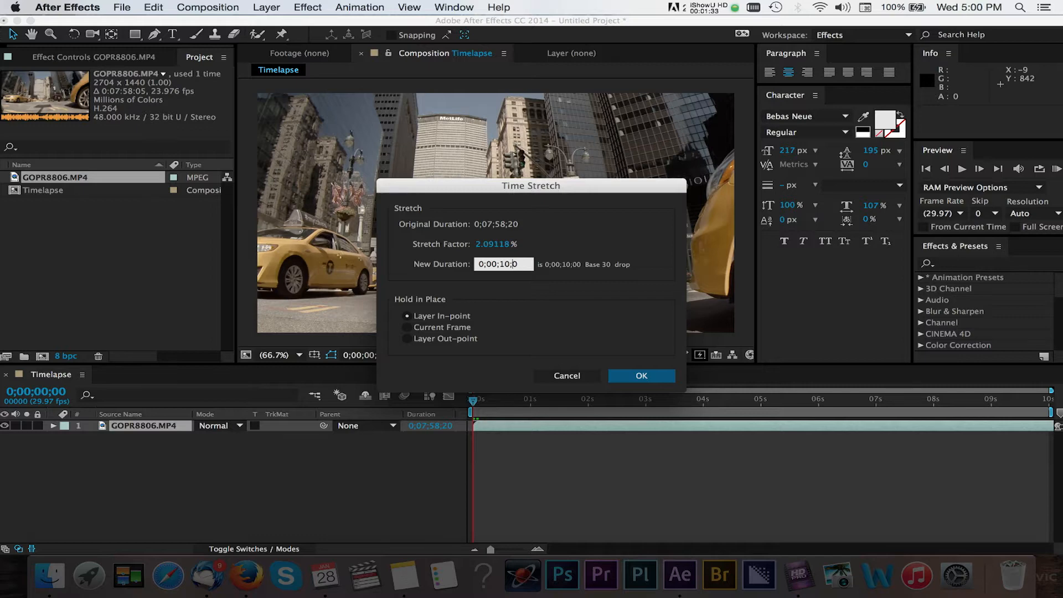
pyautogui.click(640, 375)
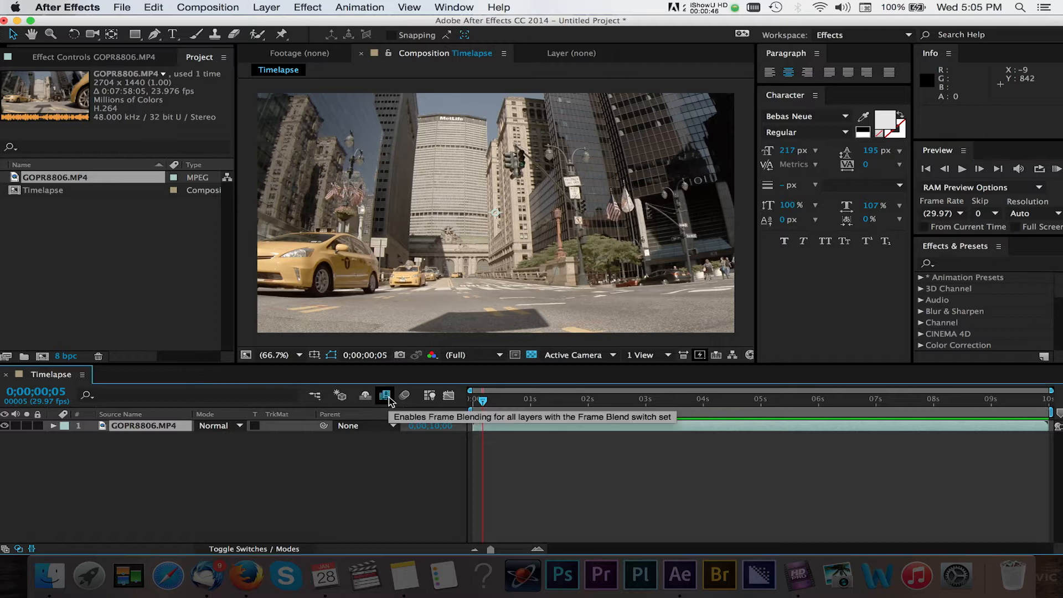
pyautogui.moveTo(277, 523)
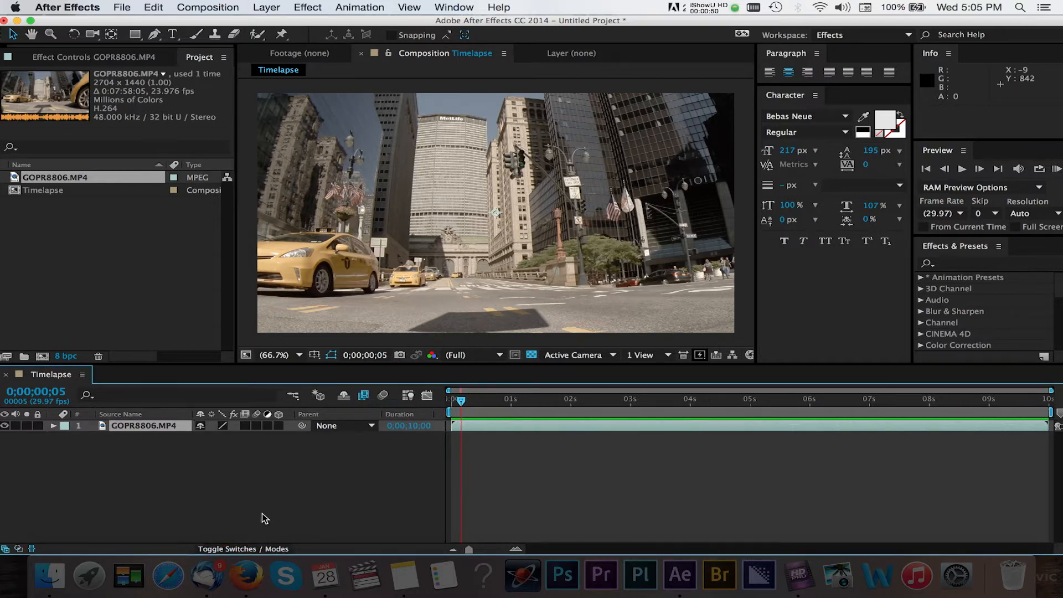
pyautogui.moveTo(246, 415)
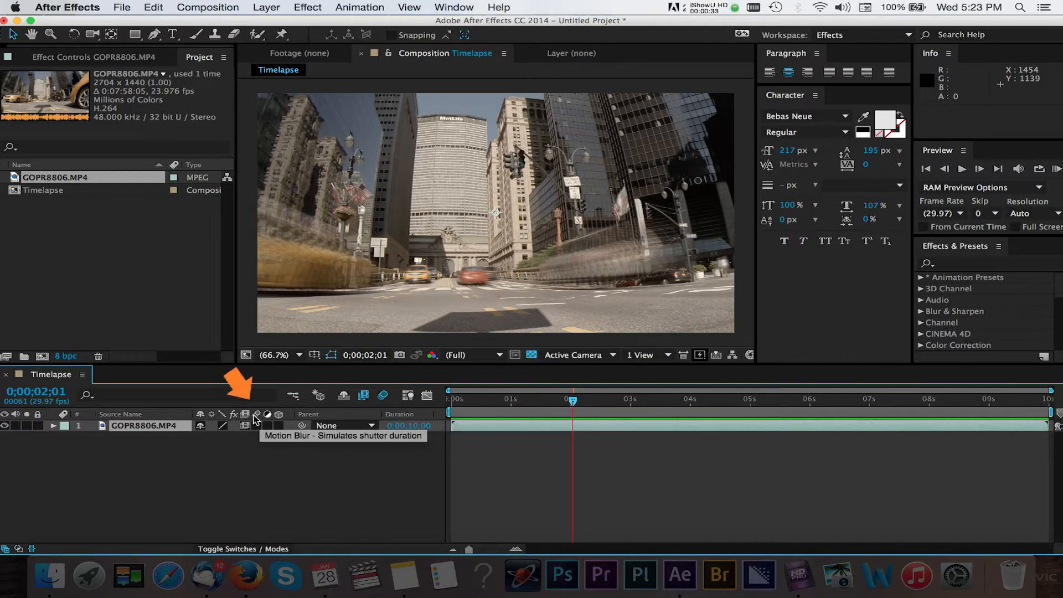
# Step: Enable the Motion Blur switch on the GOPR8806.MP4 layer
pyautogui.click(961, 169)
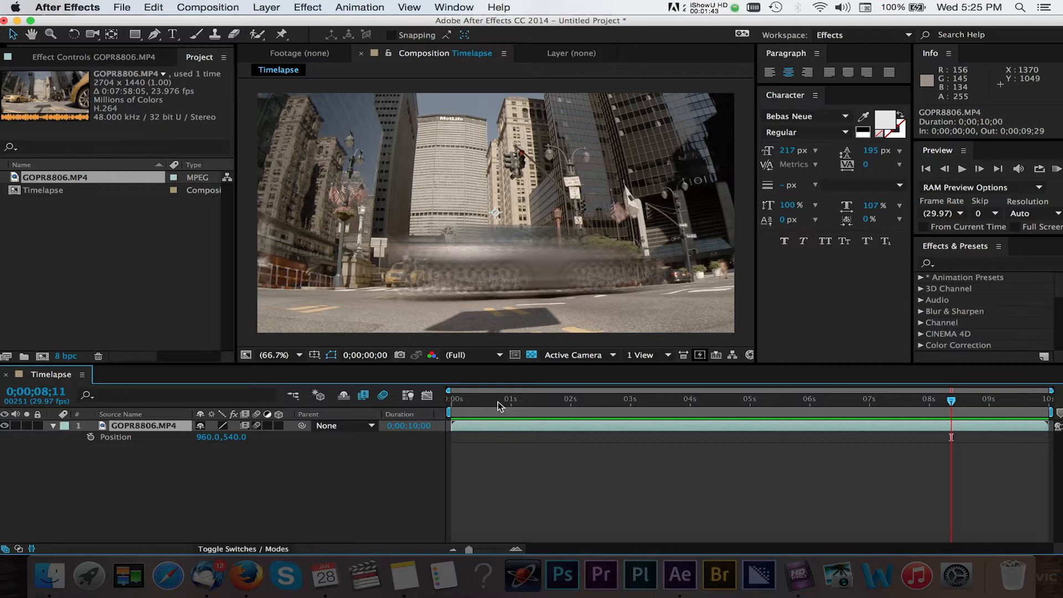
# Step: Keyframe Position from 1343,704 at 0 s to 572,372 near 9 s with Easy Ease
pyautogui.click(451, 399)
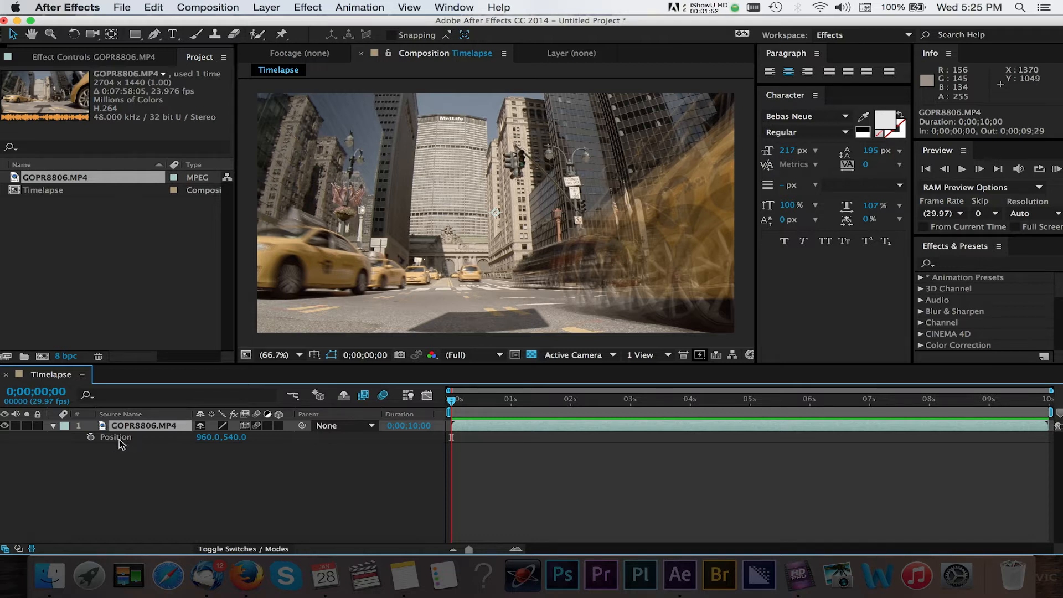
pyautogui.click(90, 437)
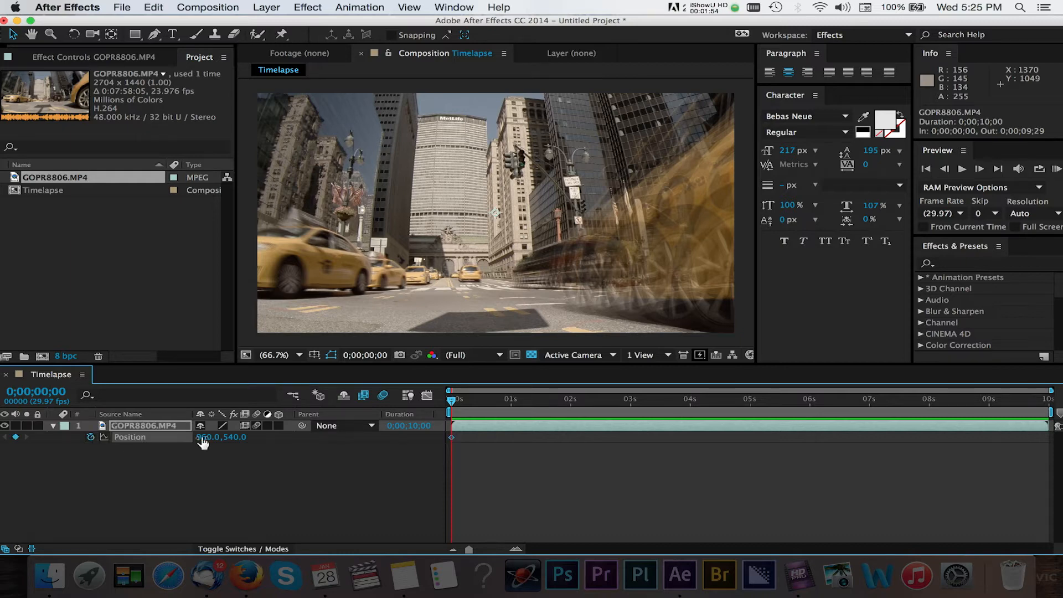
pyautogui.moveTo(211, 437); pyautogui.dragTo(230, 437)
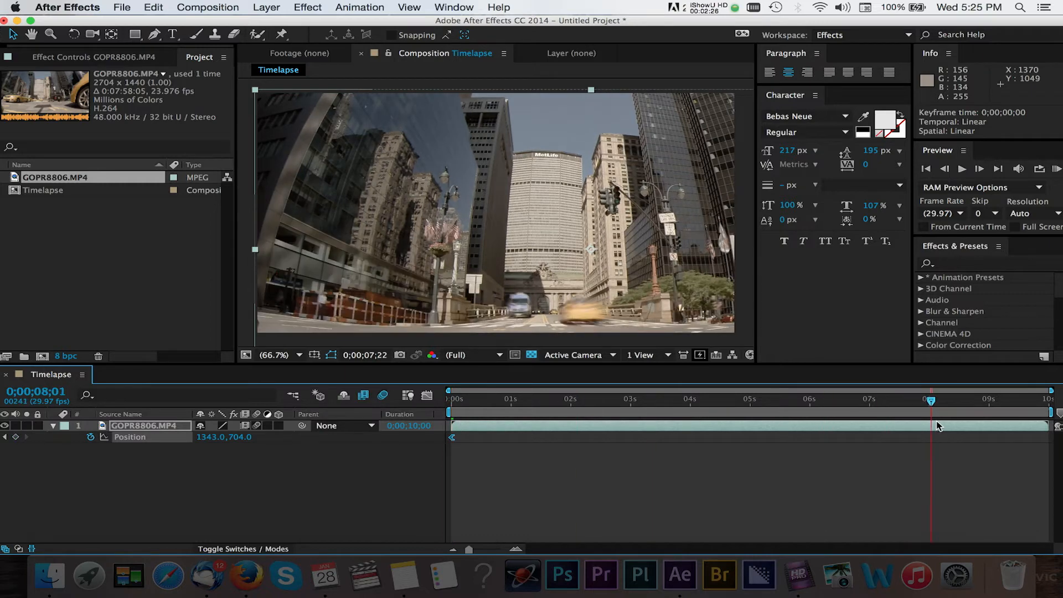
pyautogui.moveTo(931, 412); pyautogui.dragTo(990, 412)
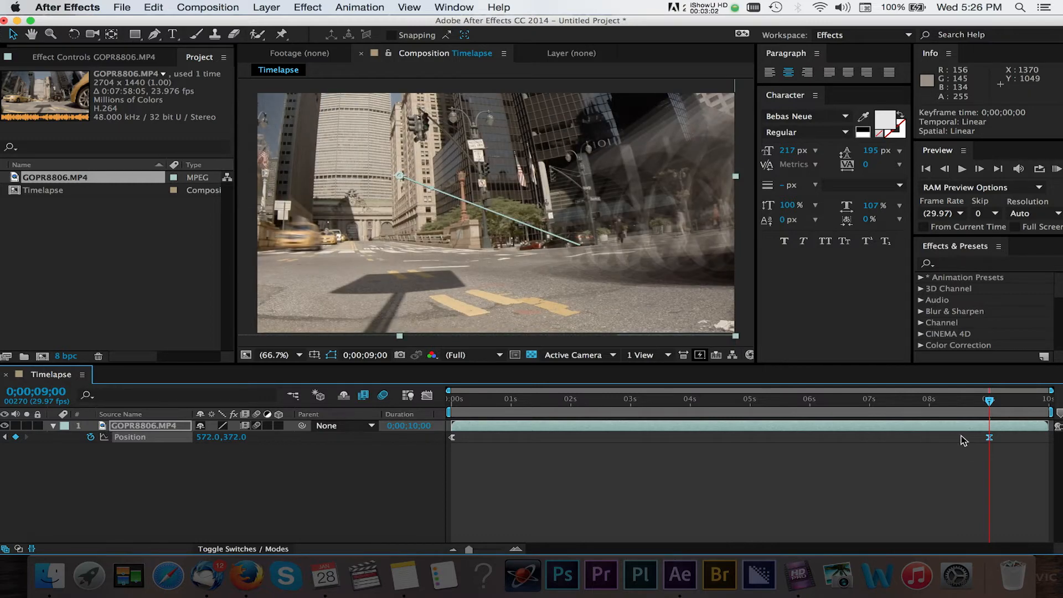
pyautogui.rightClick(988, 437)
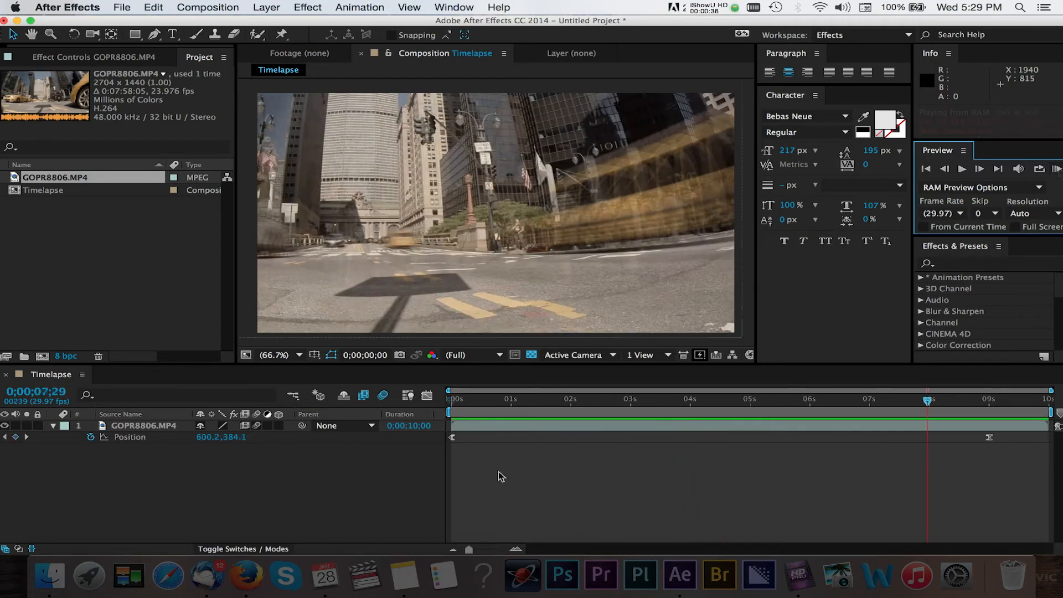
# Step: Add a new adjustment layer above the GOPR8806.MP4 clip
pyautogui.click(266, 7)
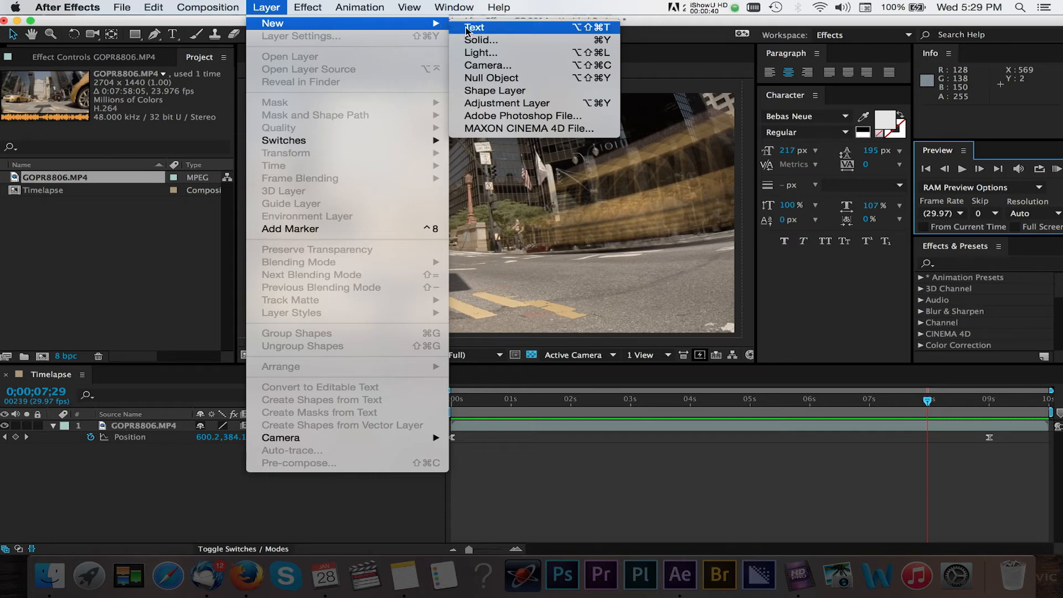
pyautogui.moveTo(507, 103)
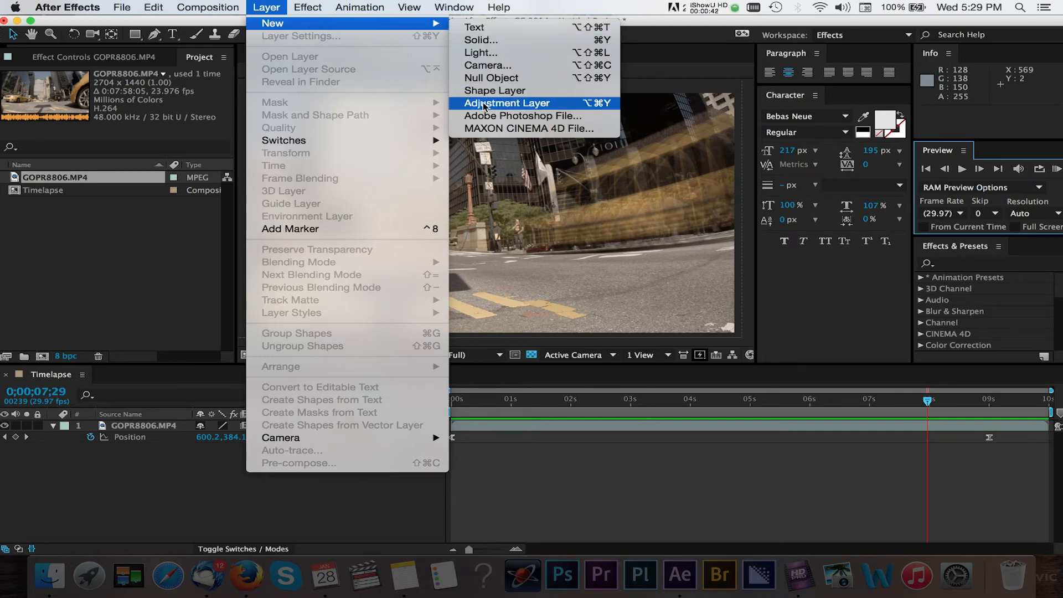
pyautogui.click(506, 103)
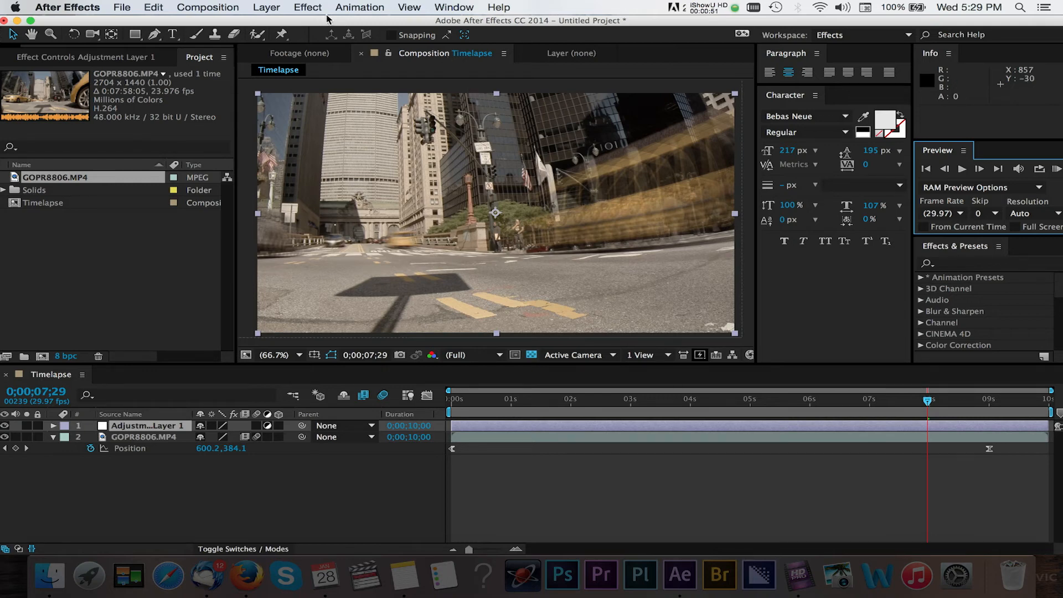
pyautogui.click(308, 7)
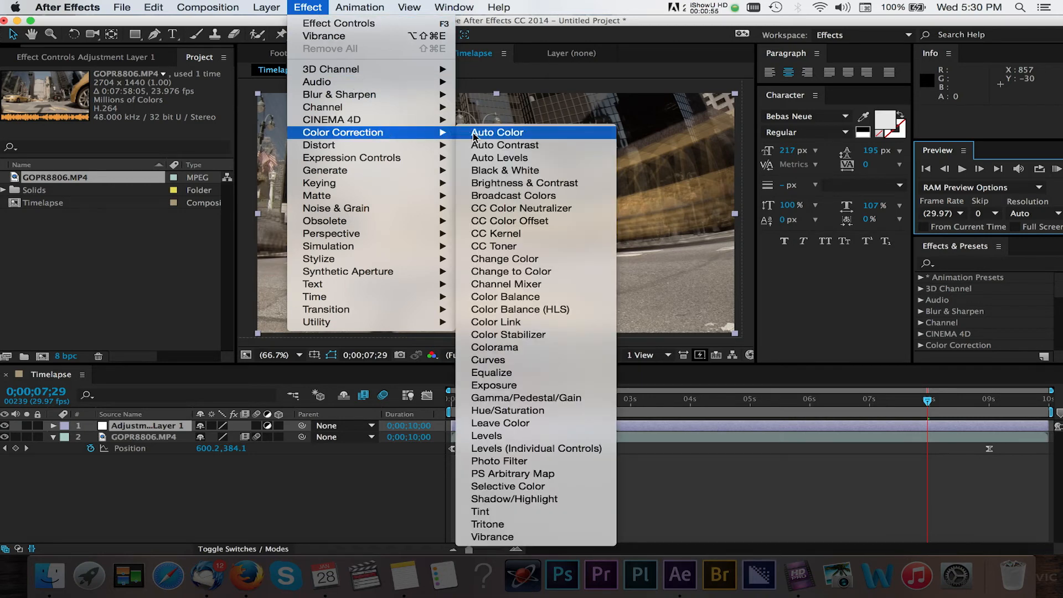
# Step: Apply Brightness & Contrast (contrast 35) and Vibrance 25 to the adjustment layer, then RAM preview
pyautogui.click(524, 182)
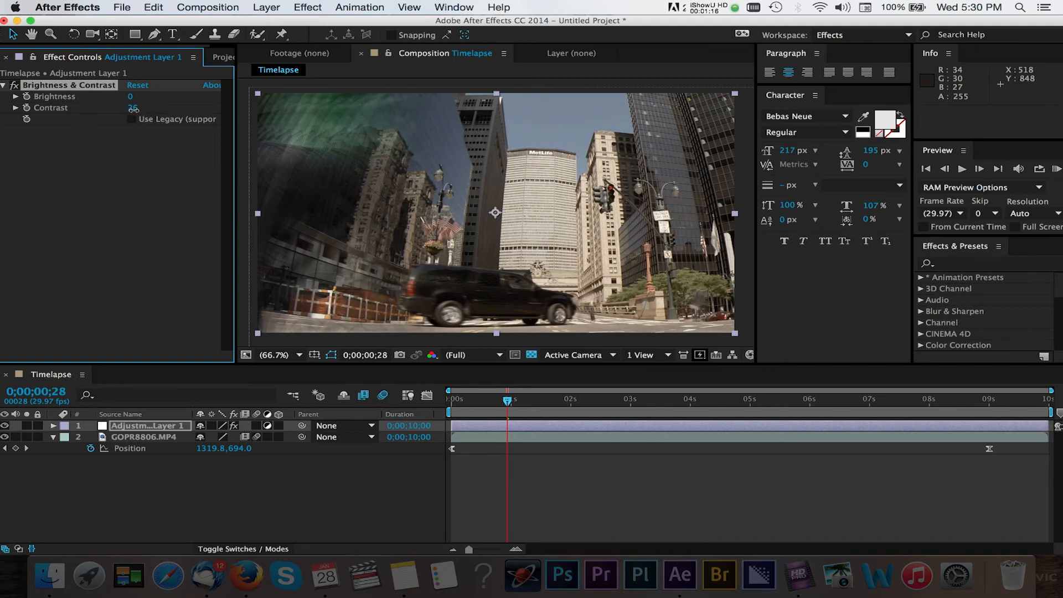
pyautogui.click(308, 8)
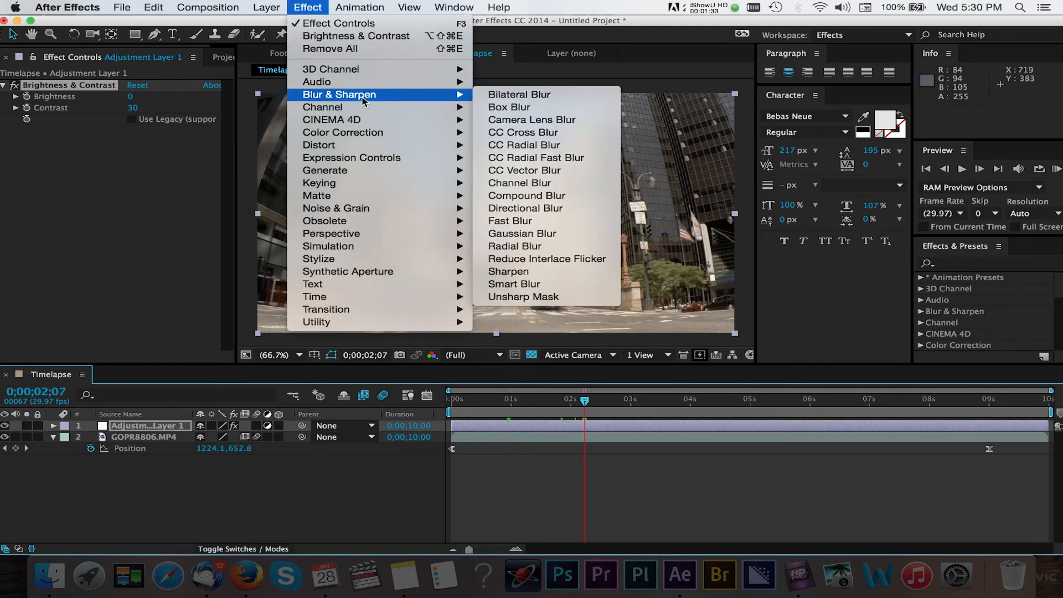
pyautogui.moveTo(343, 132)
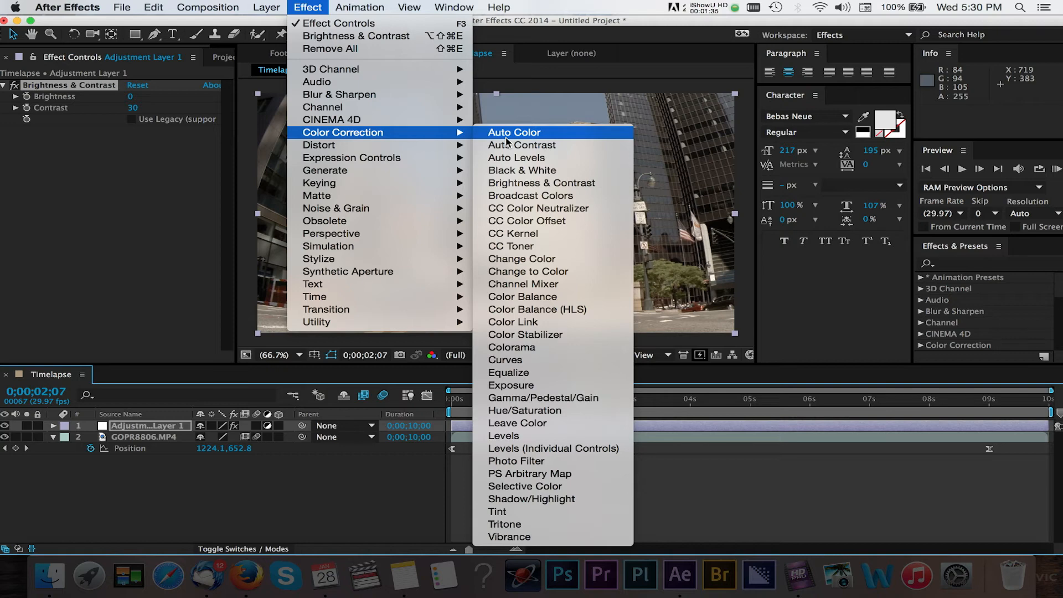
pyautogui.moveTo(536, 498)
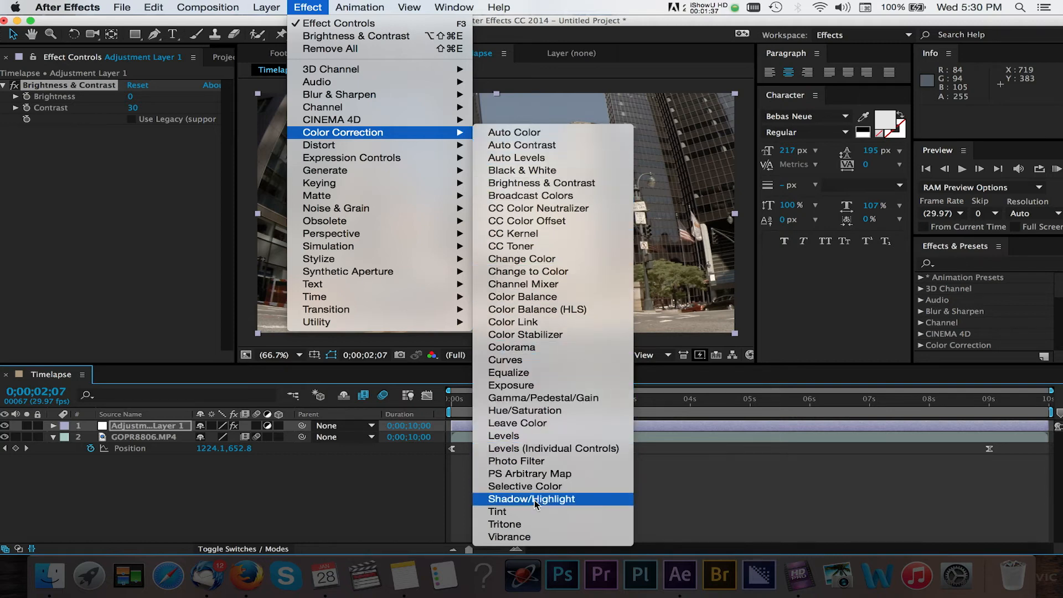
pyautogui.click(509, 537)
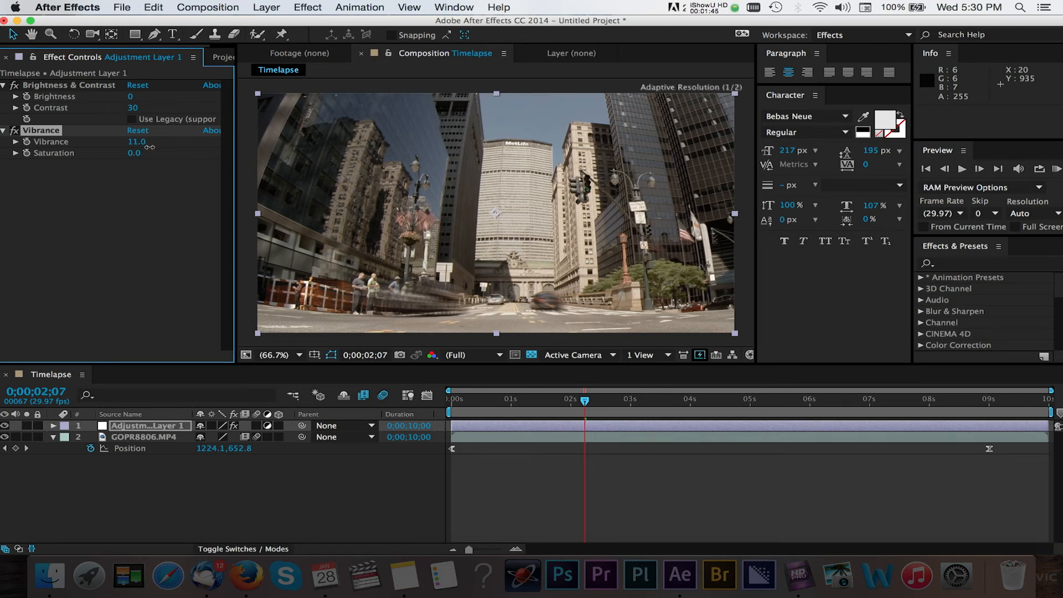
pyautogui.moveTo(136, 141); pyautogui.dragTo(176, 141)
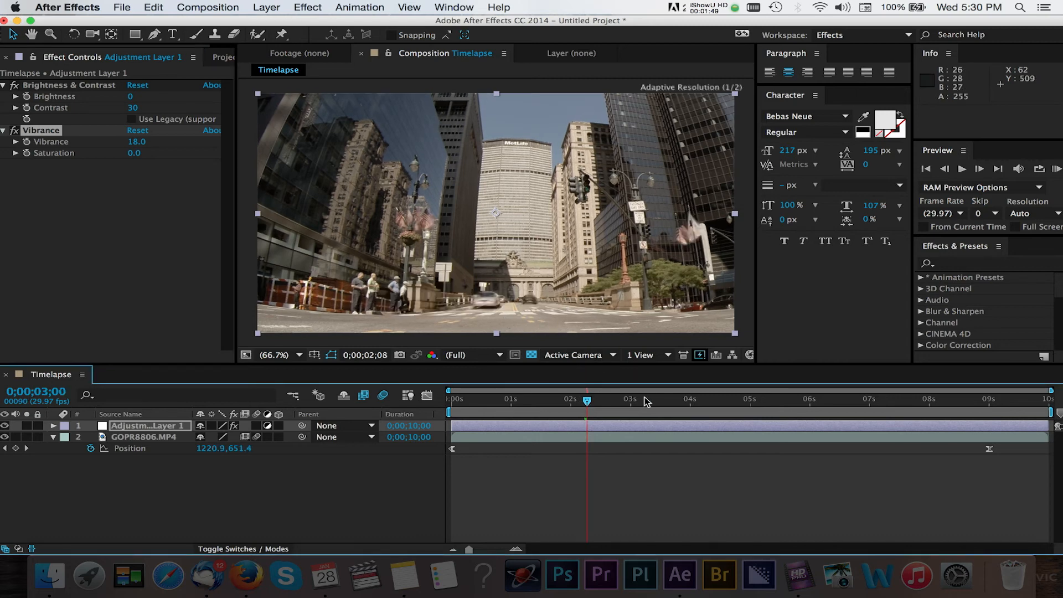
pyautogui.click(709, 399)
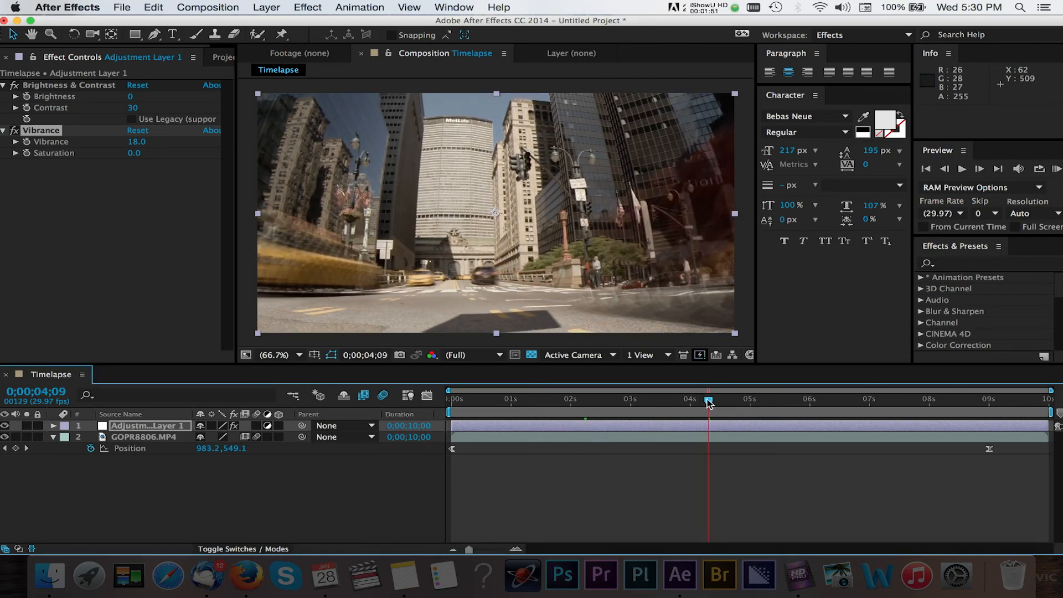
pyautogui.click(1053, 169)
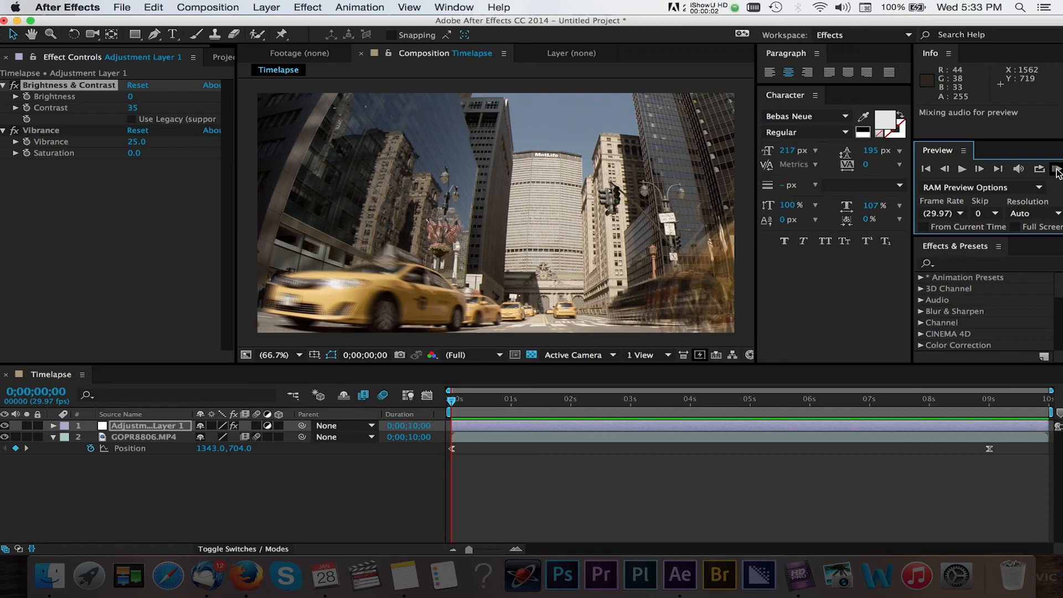